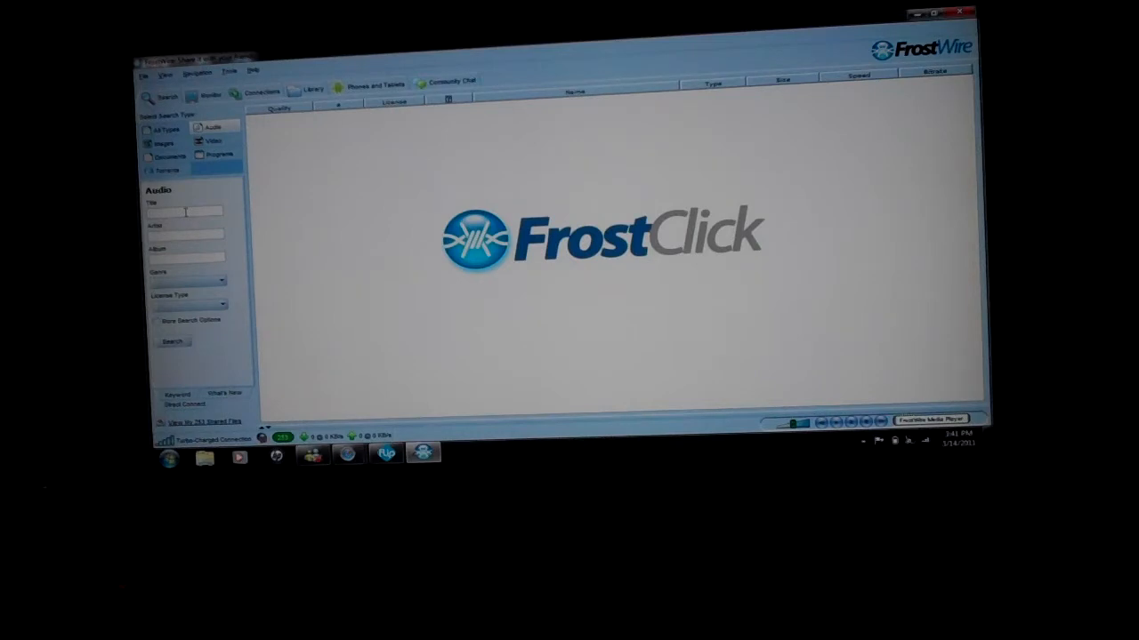
- Search audio titles for 'Eye of the Tiger' and download Survivor's track
type("Eye of the Tiger")
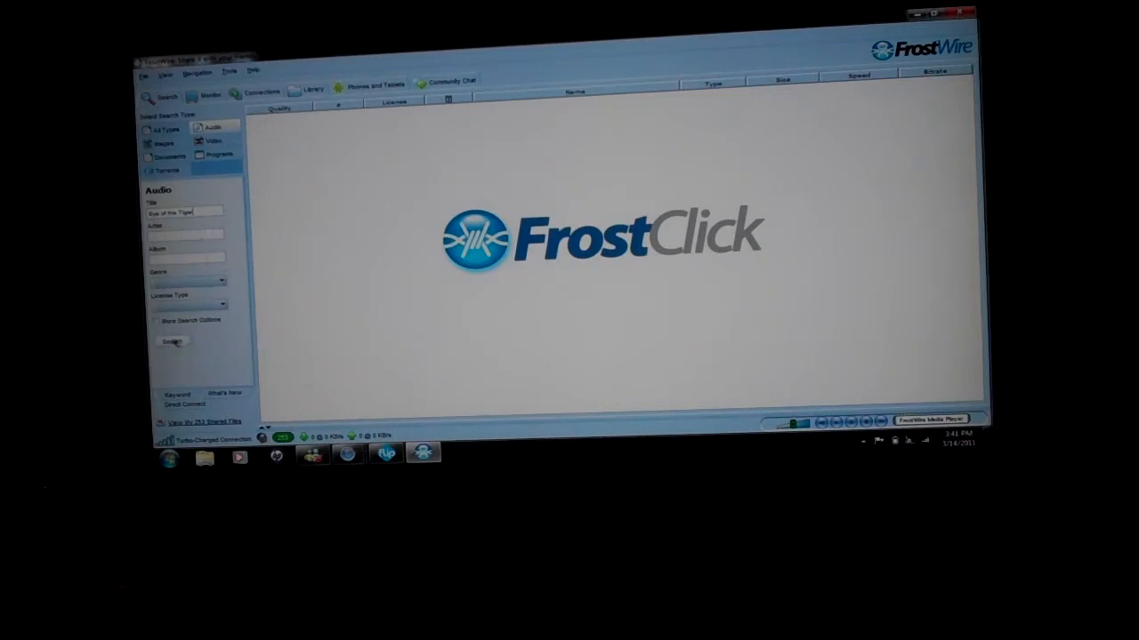
left_click(173, 341)
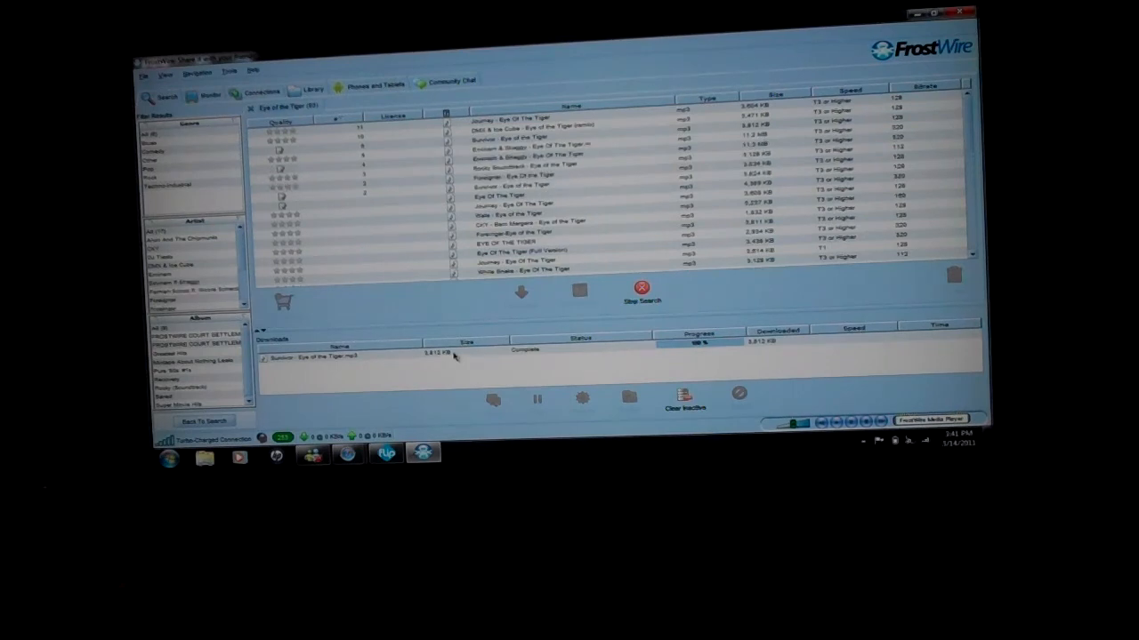
- Select the completed Survivor - Eye of the Tiger download for its options
left_click(356, 356)
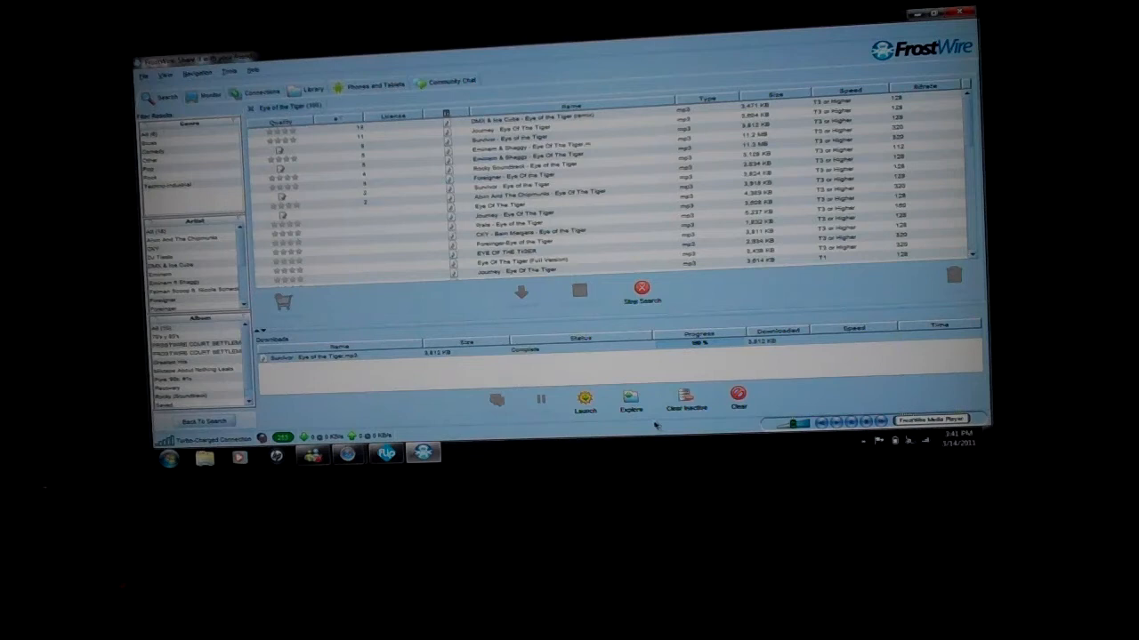
mouse_move(538, 347)
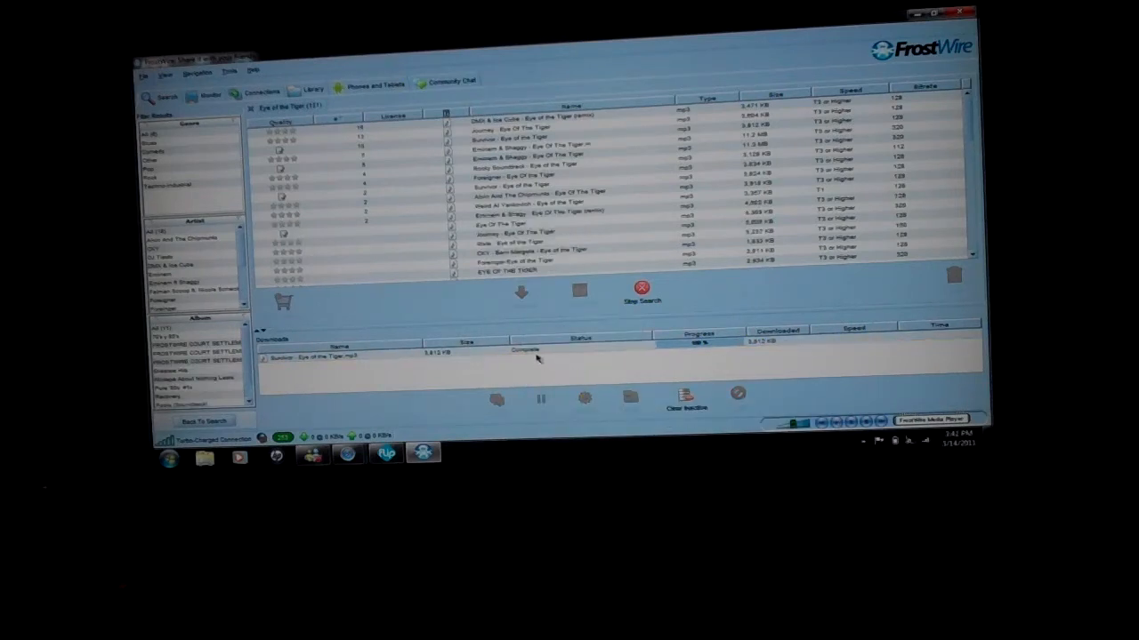
left_click(303, 354)
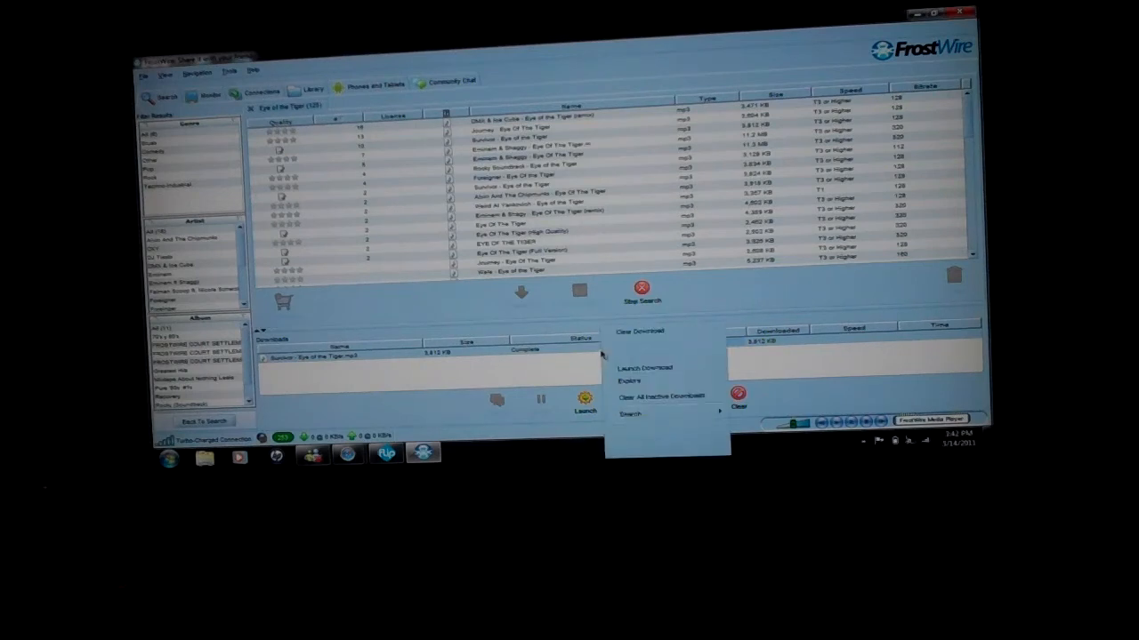
- Explore the finished Eye of the Tiger download's Saved folder in Windows Explorer
left_click(629, 381)
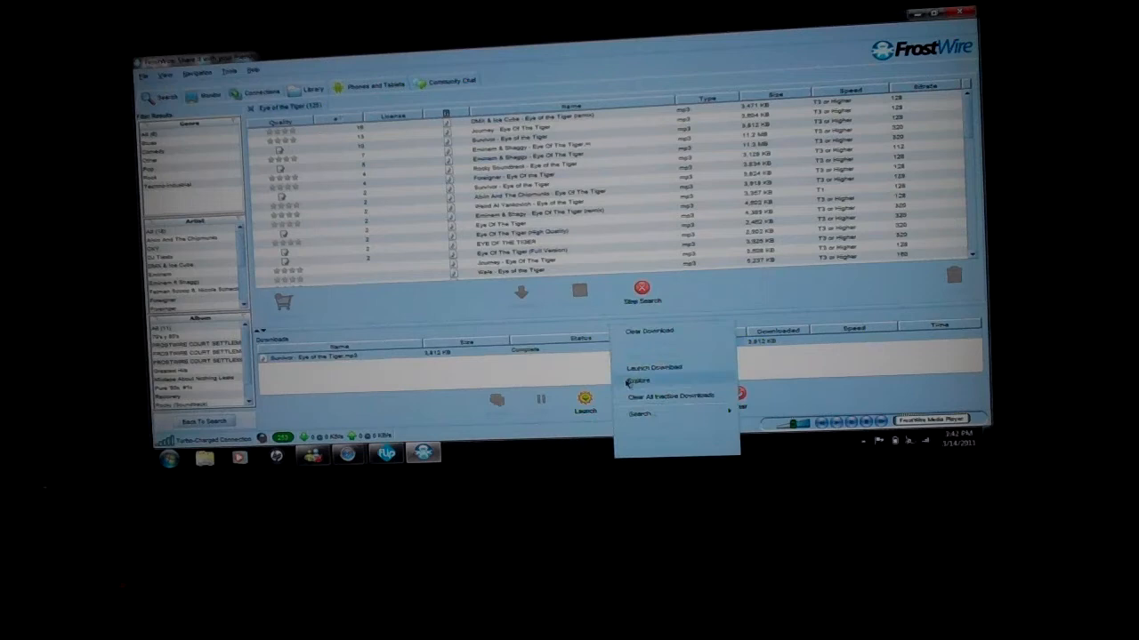
left_click(639, 380)
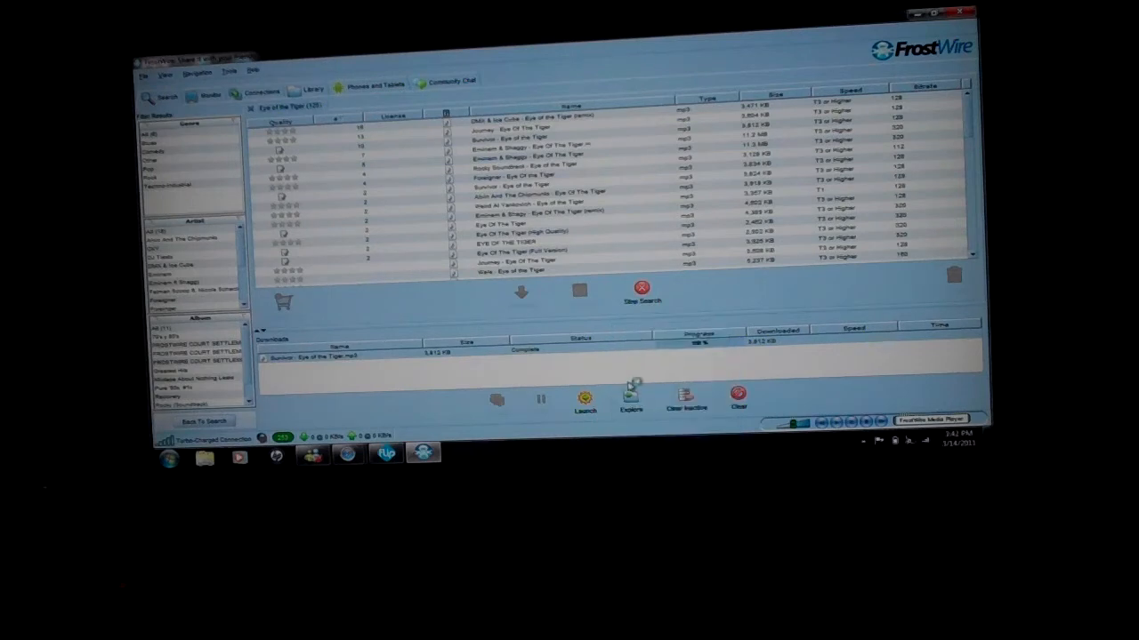
left_click(631, 400)
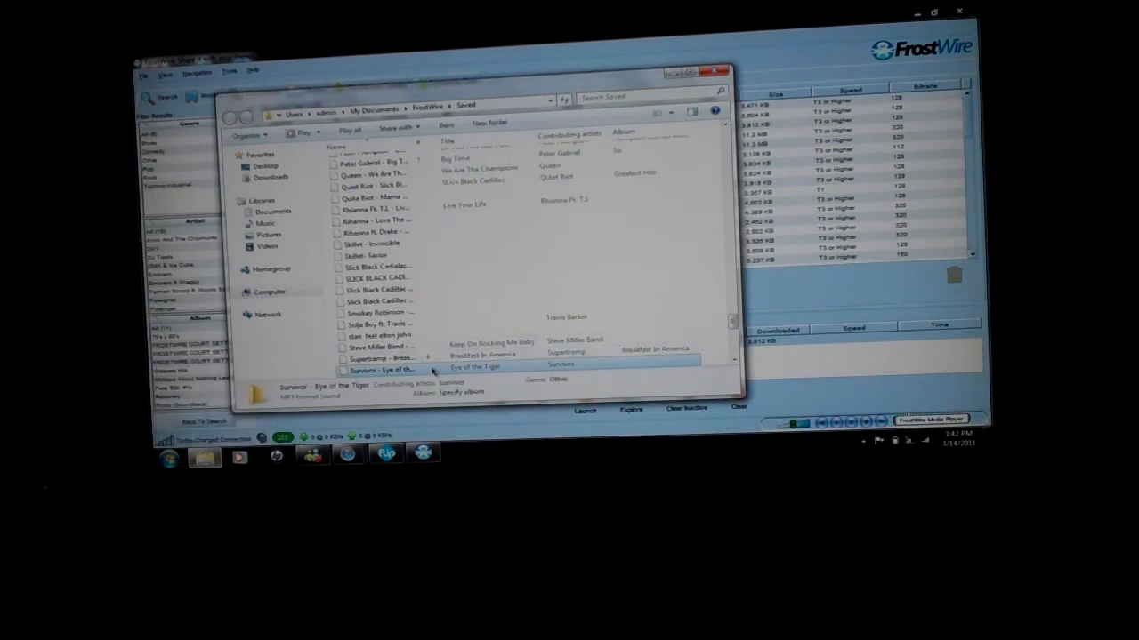
- Bring up the context menu for Survivor - Eye of the Tiger.mp3 to open with iTunes
right_click(383, 369)
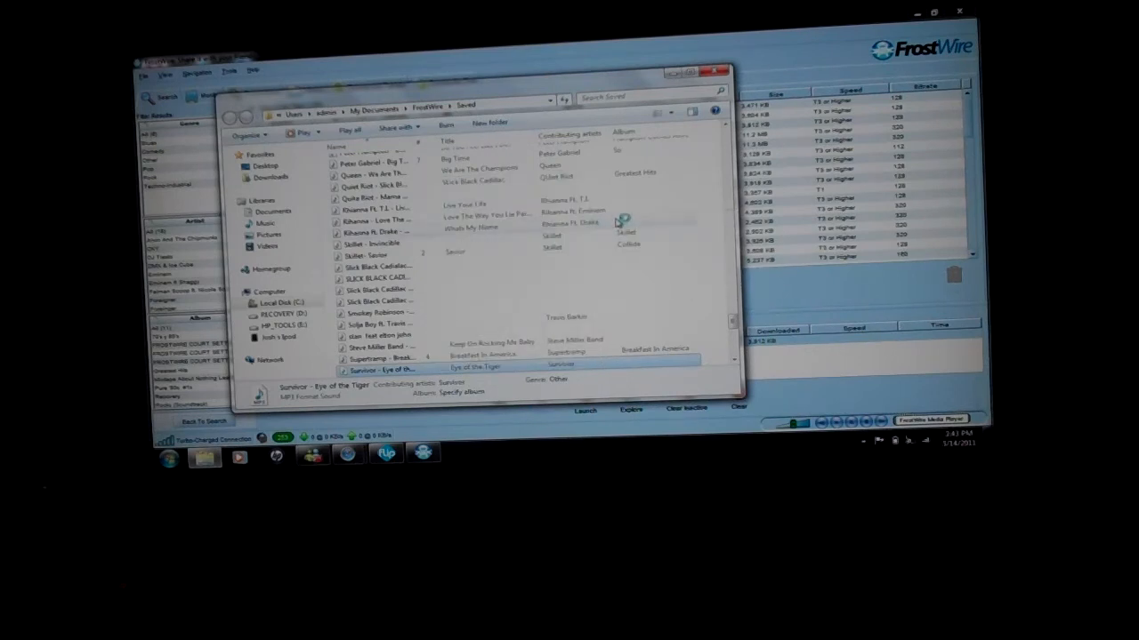
mouse_move(621, 221)
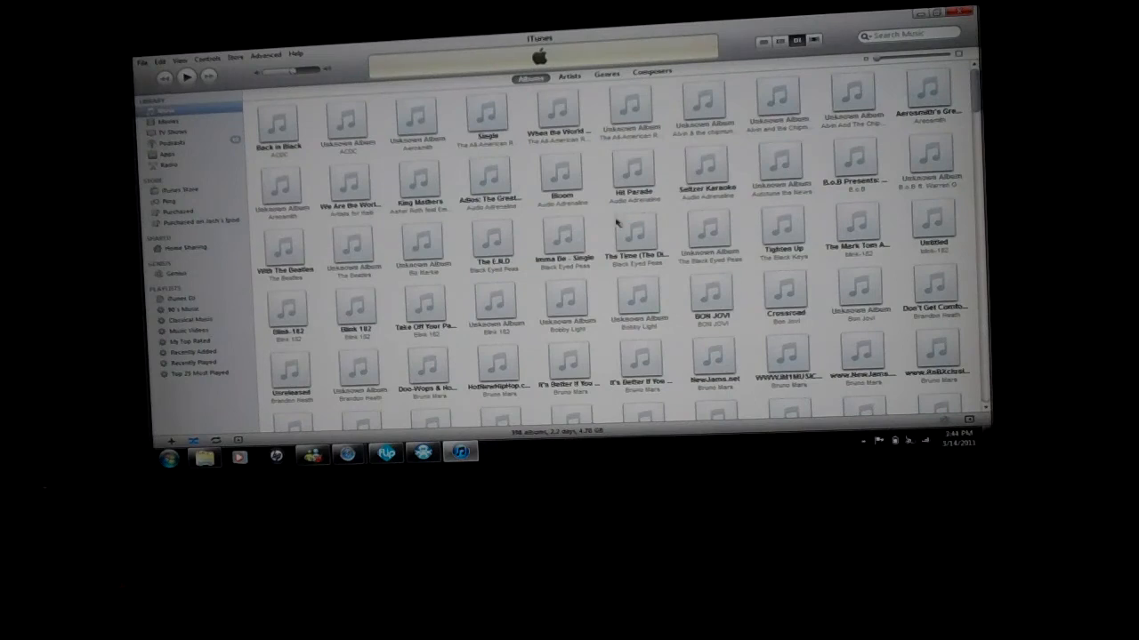
- Play Eye of the Tiger in iTunes and switch back to FrostWire
left_click(187, 76)
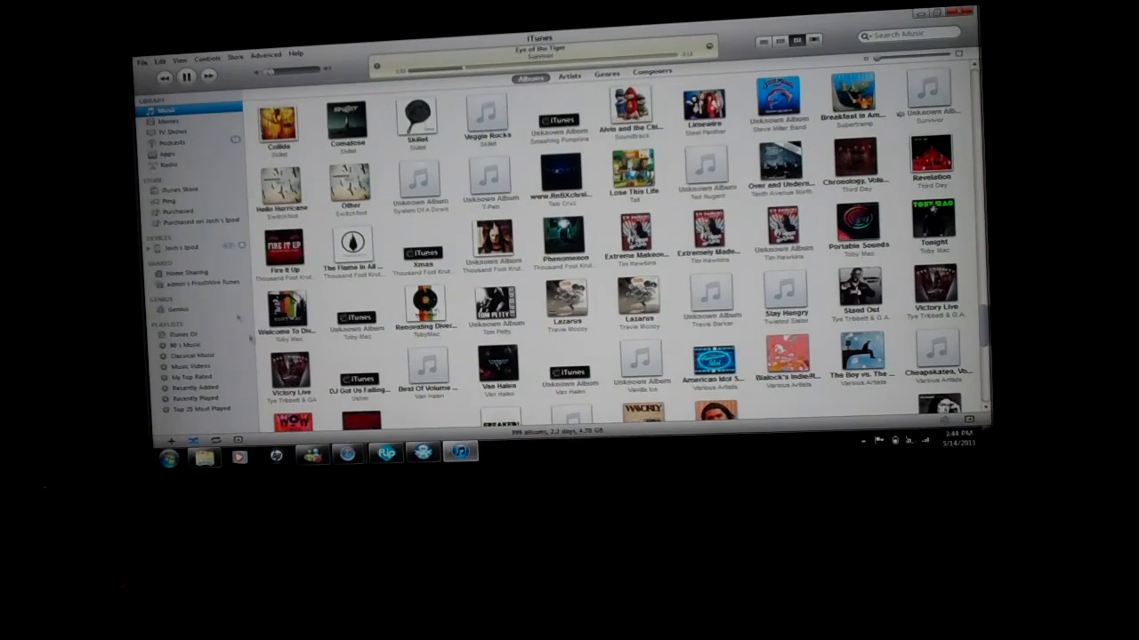
mouse_move(385, 455)
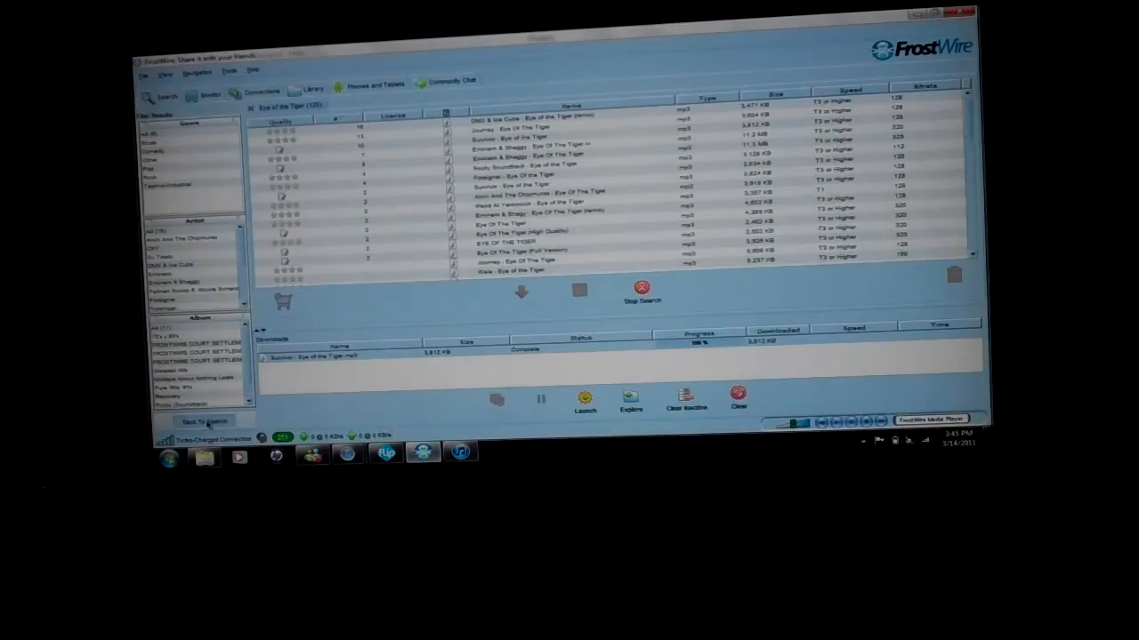
- Go back to the FrostWire search form and reshow the Saved downloads folder
left_click(164, 96)
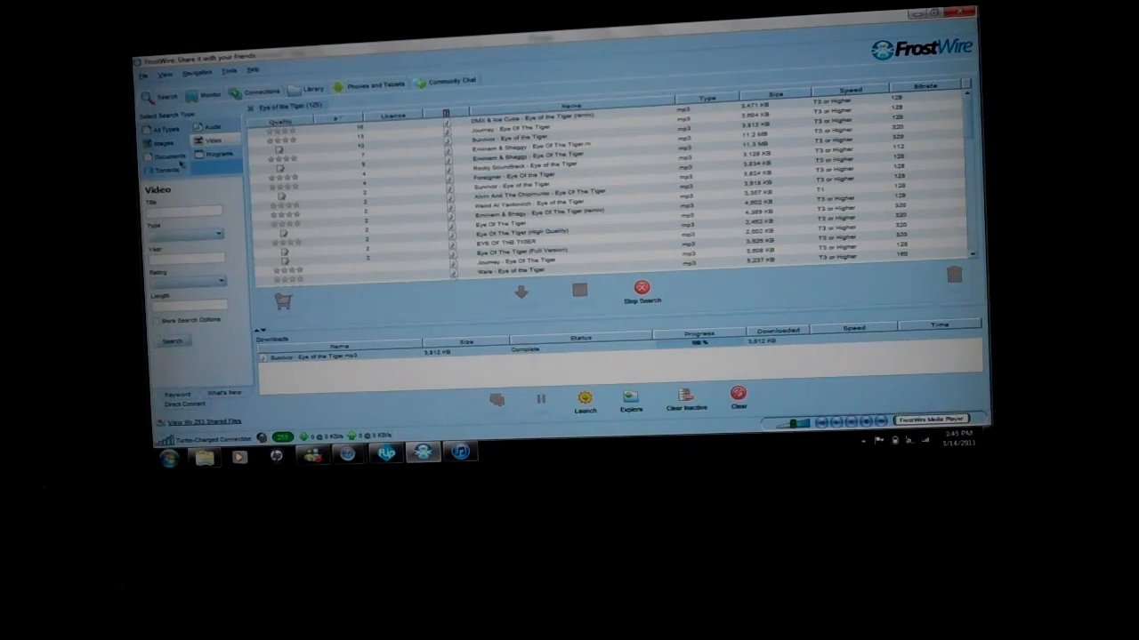
left_click(164, 129)
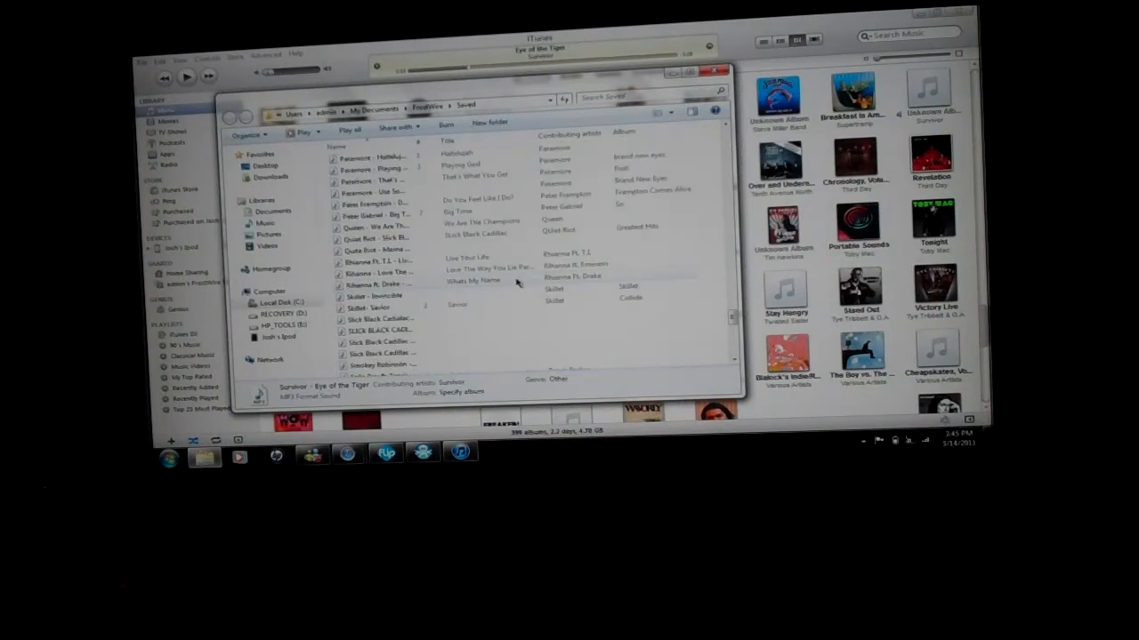
- Scroll to Dr. Dre's I Need A Doctor video and bring up its context menu
scroll("down", 3)
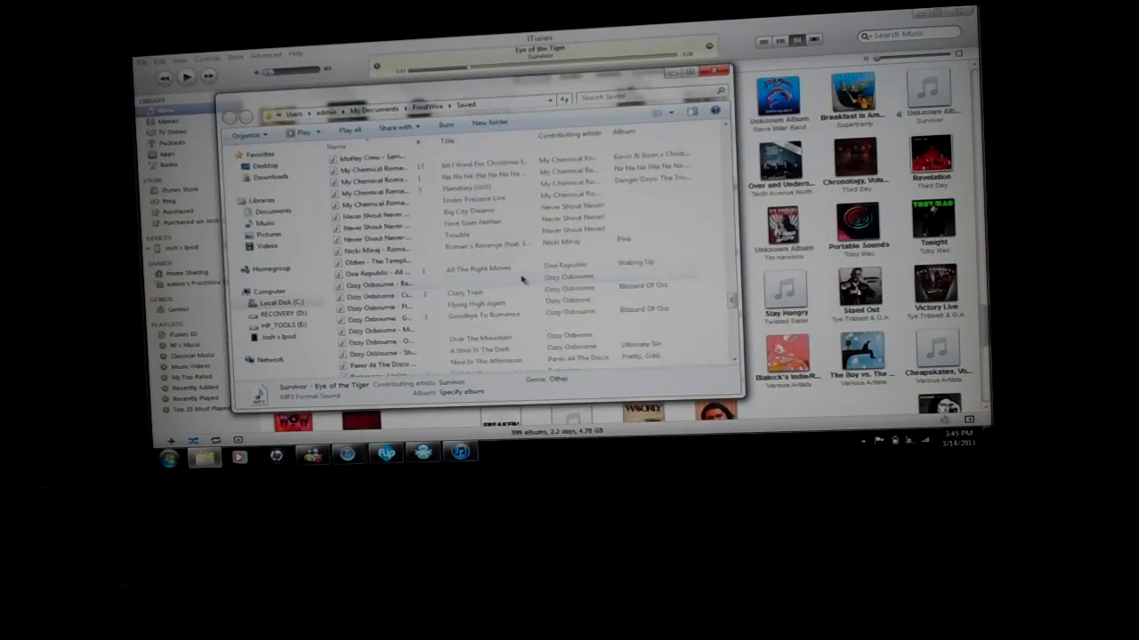
scroll("down", 3)
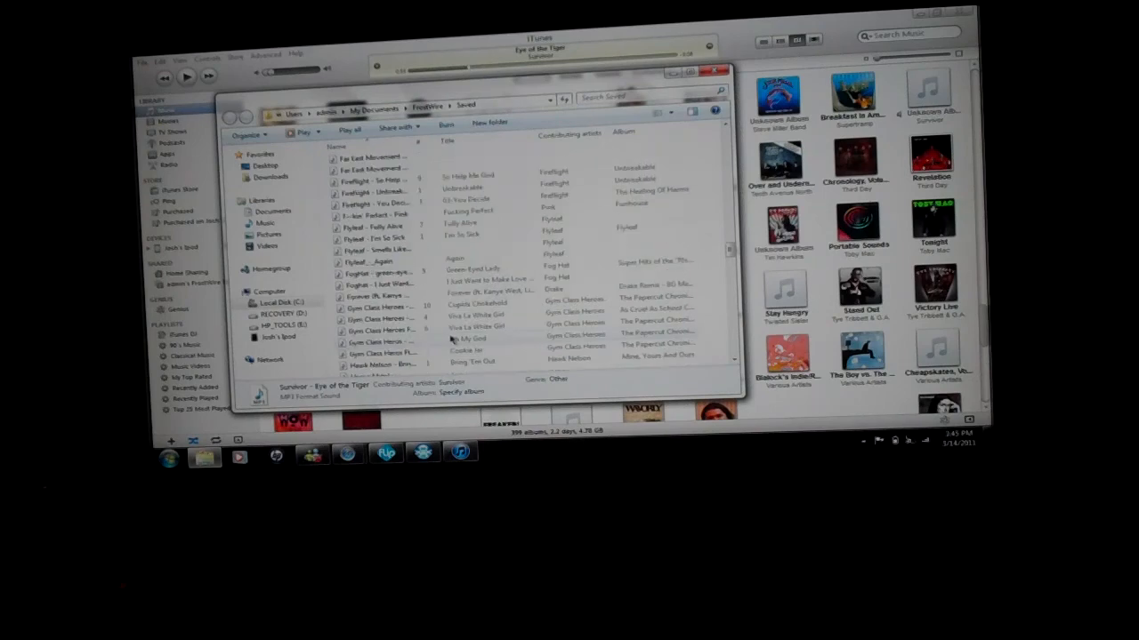
scroll("down", 3)
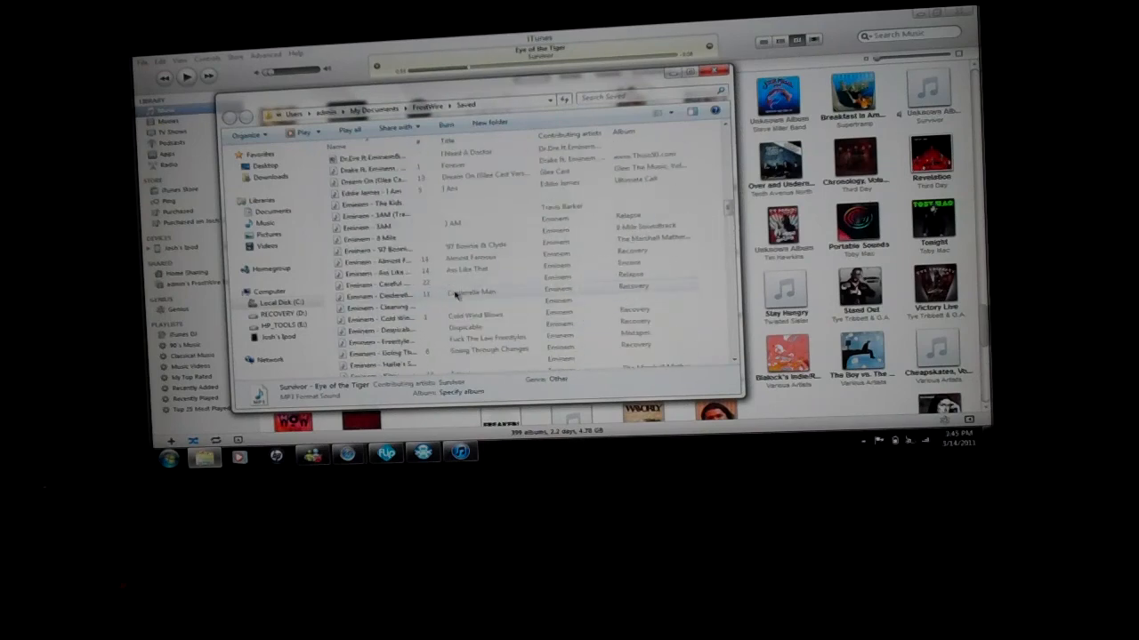
right_click(374, 191)
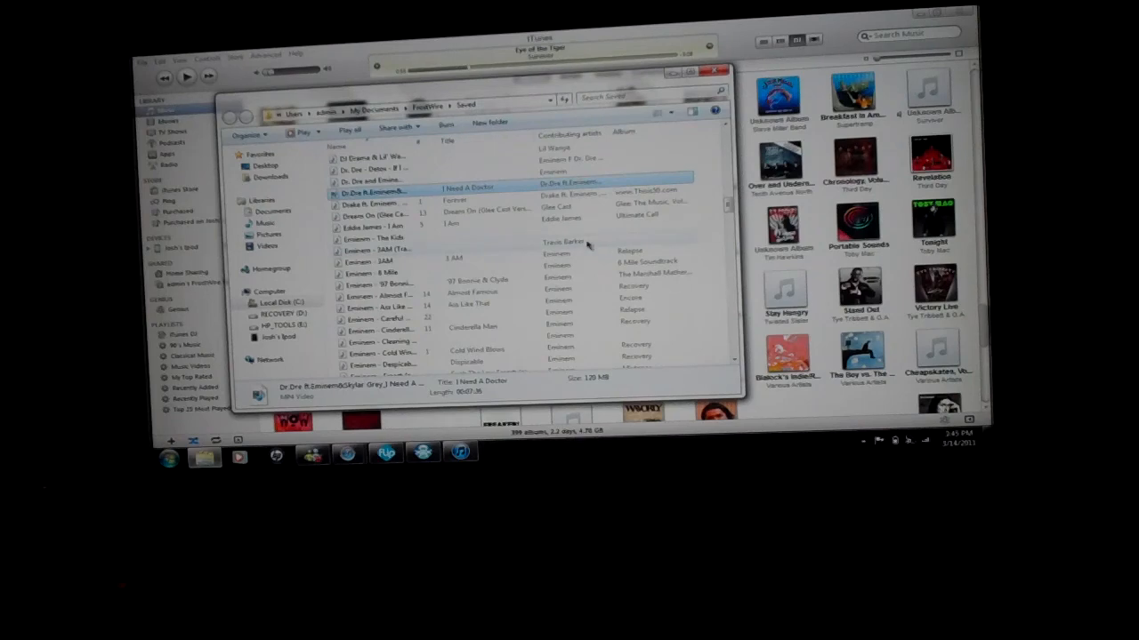
mouse_move(592, 243)
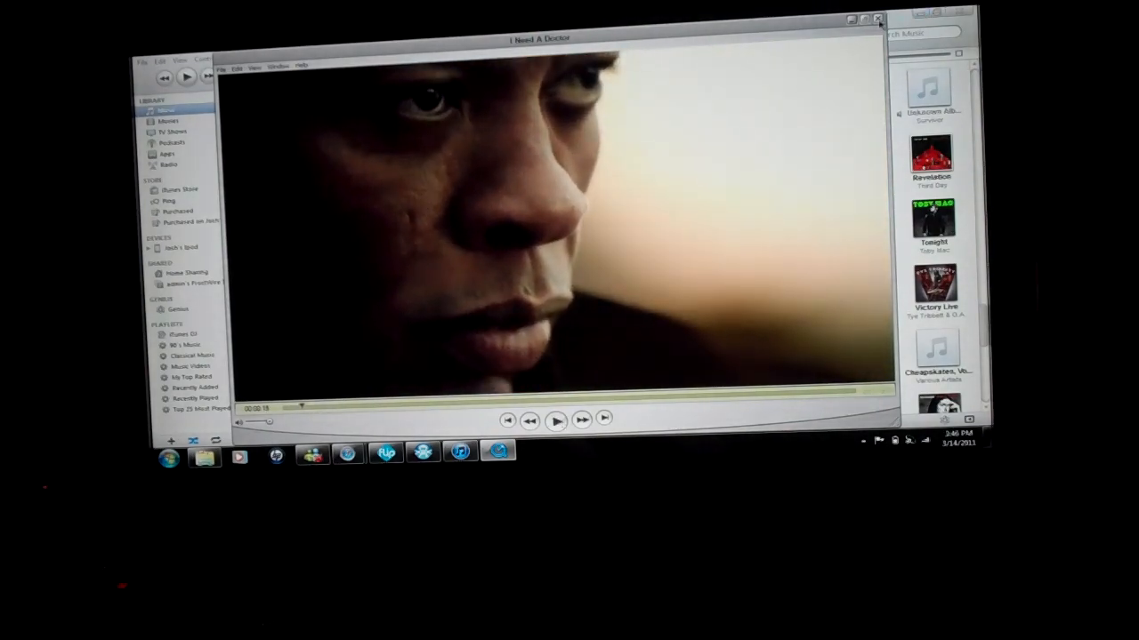
- Close QuickTime Player after watching I Need A Doctor
left_click(878, 19)
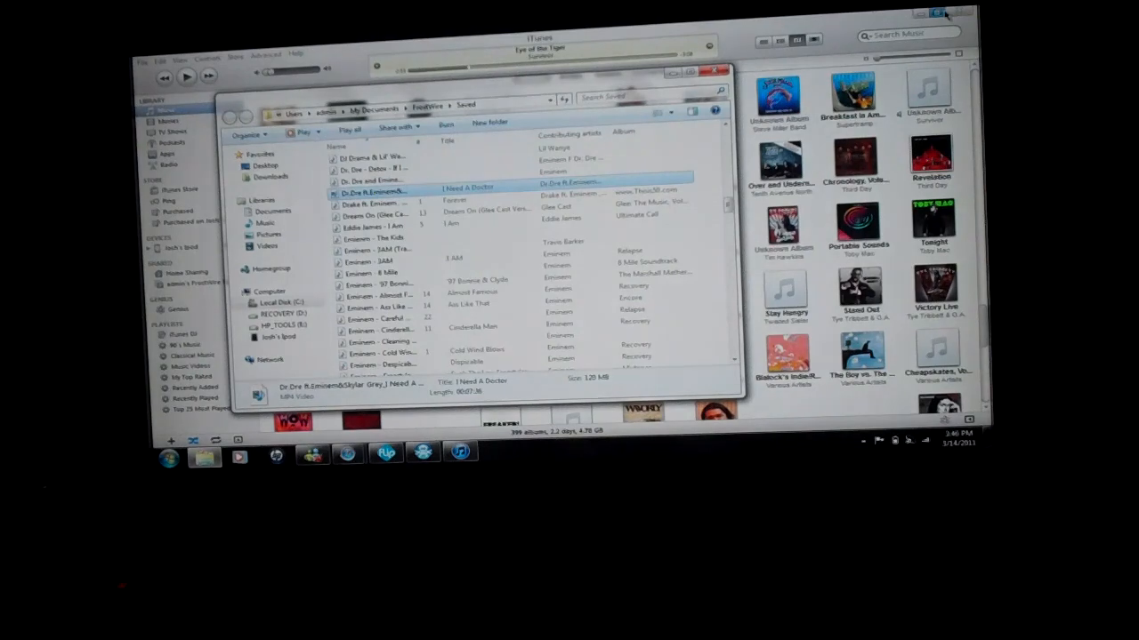